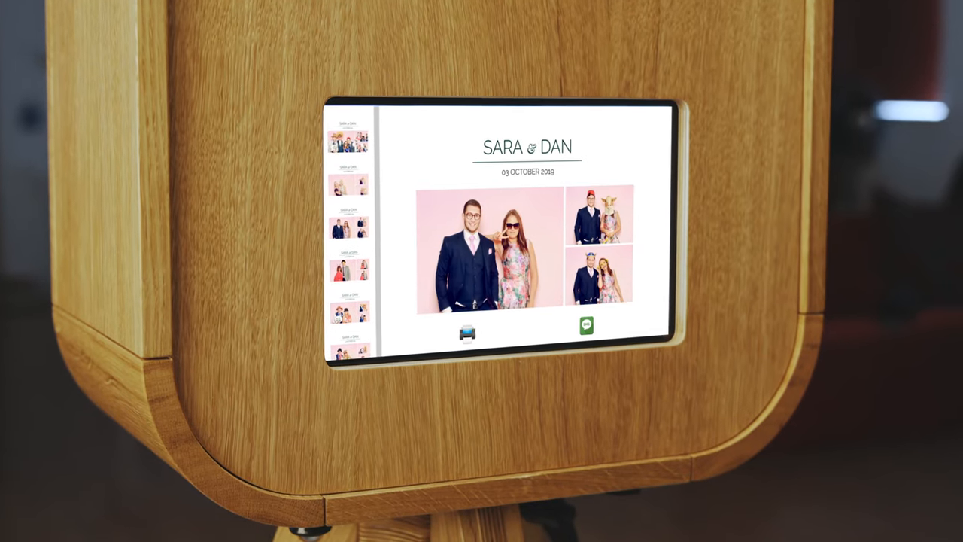
# - Share the photo strip by SMS and begin entering a +44 cellphone number
pyautogui.click(587, 325)
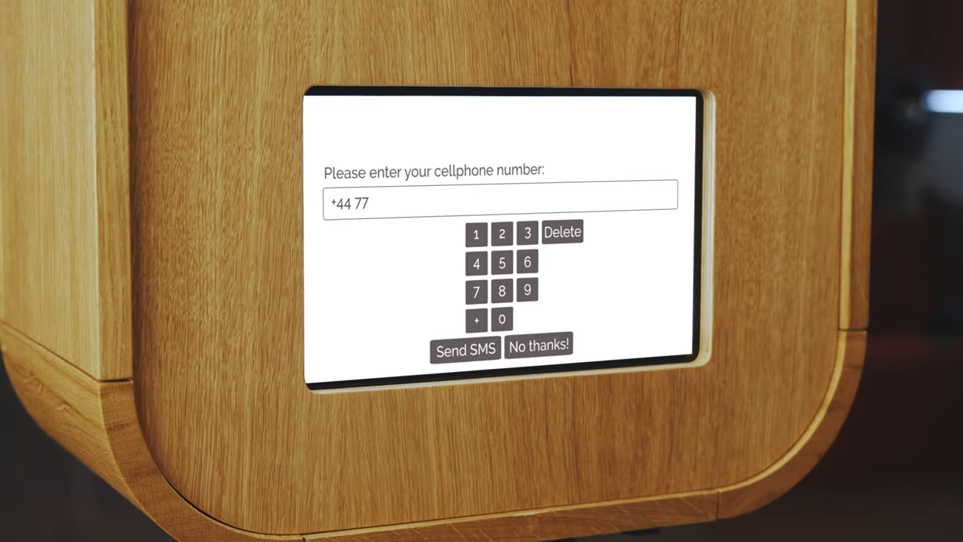
pyautogui.click(503, 296)
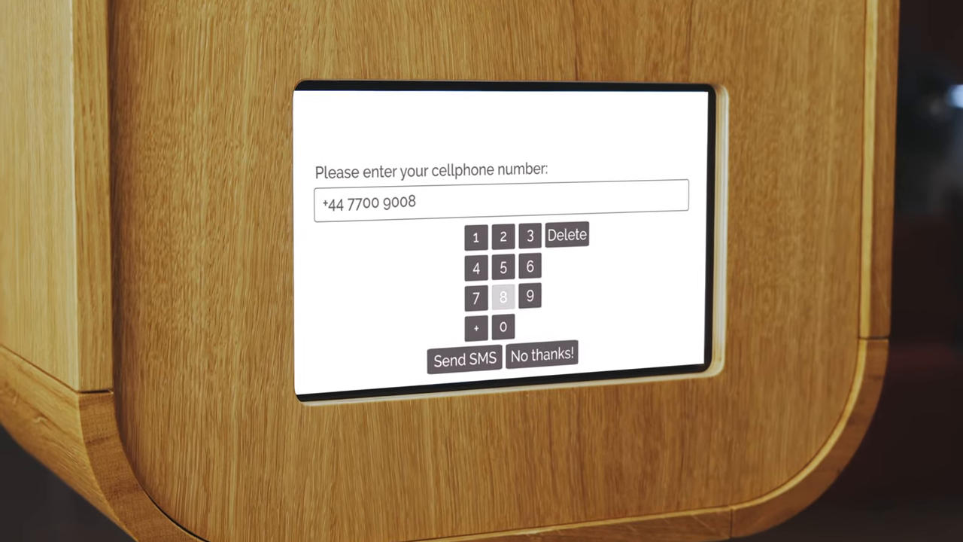